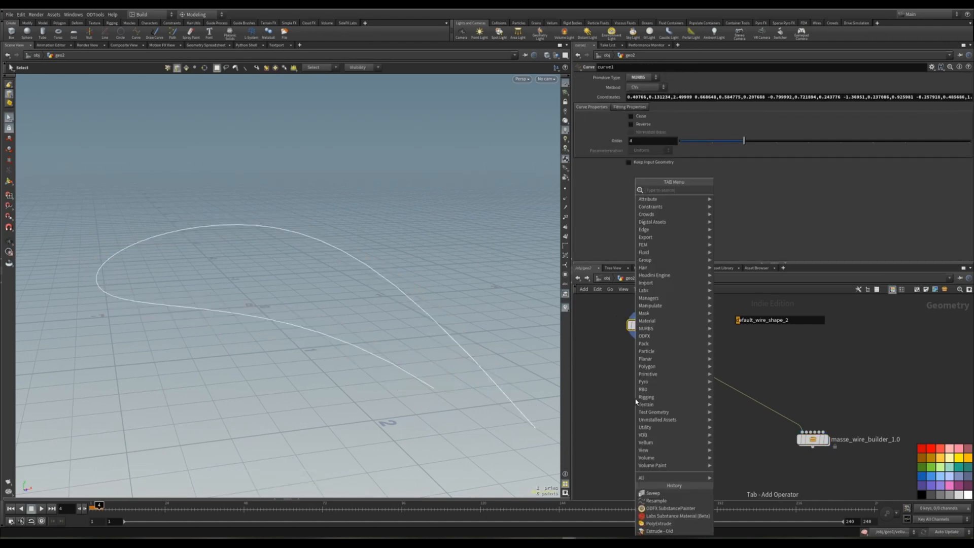
Add Resample and Carve nodes to the curve, then add a Group by Range node.
{"action": "left_click", "coordinate": [656, 501]}
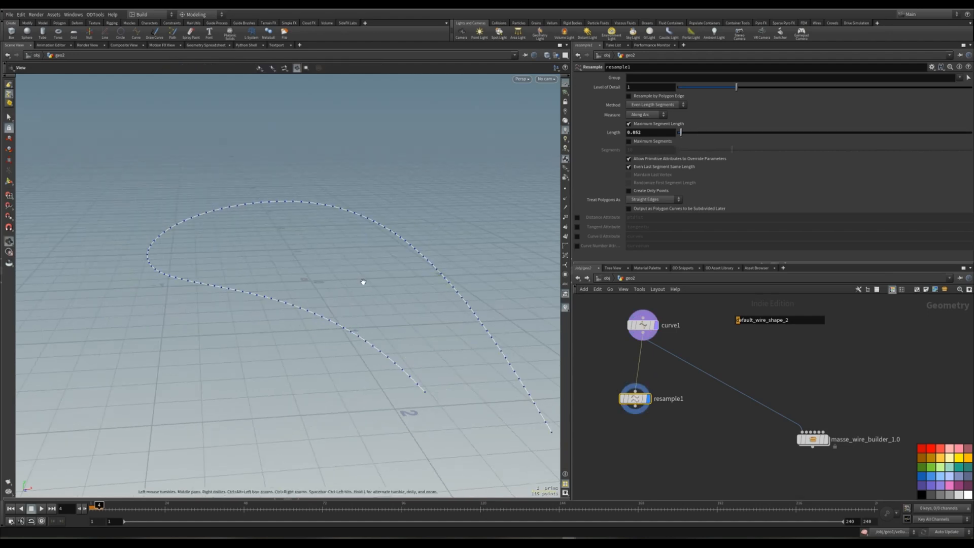
{"action": "key", "text": "tab"}
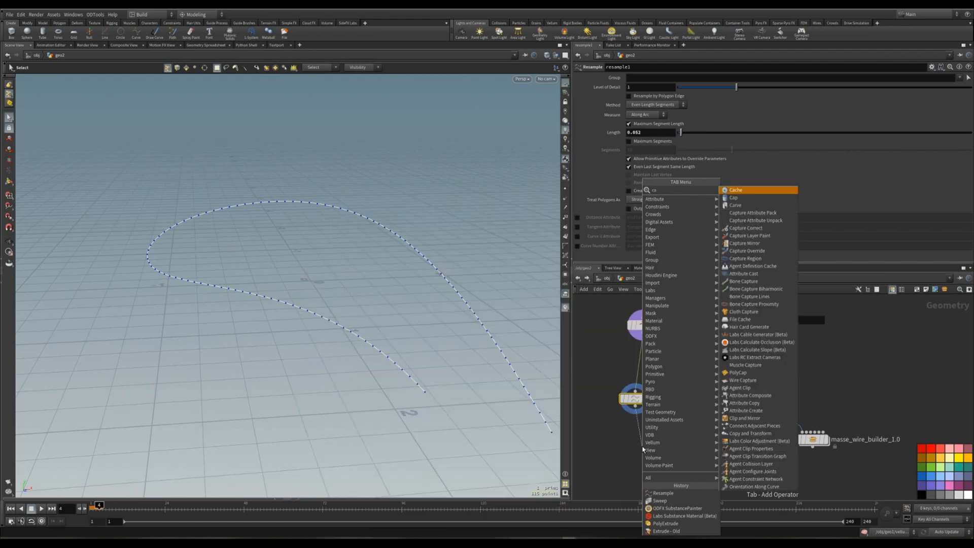
{"action": "left_click", "coordinate": [735, 205]}
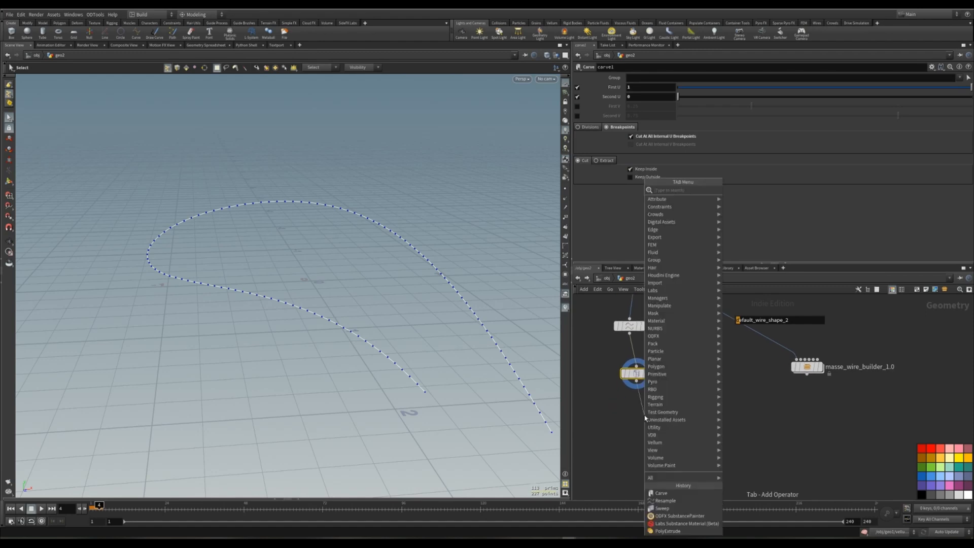
{"action": "type", "text": "range"}
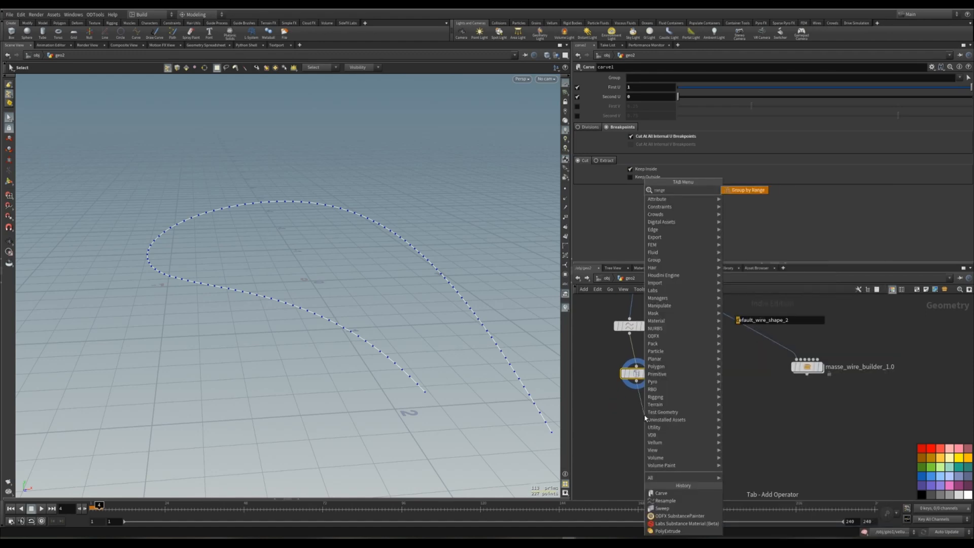
{"action": "left_click", "coordinate": [744, 190]}
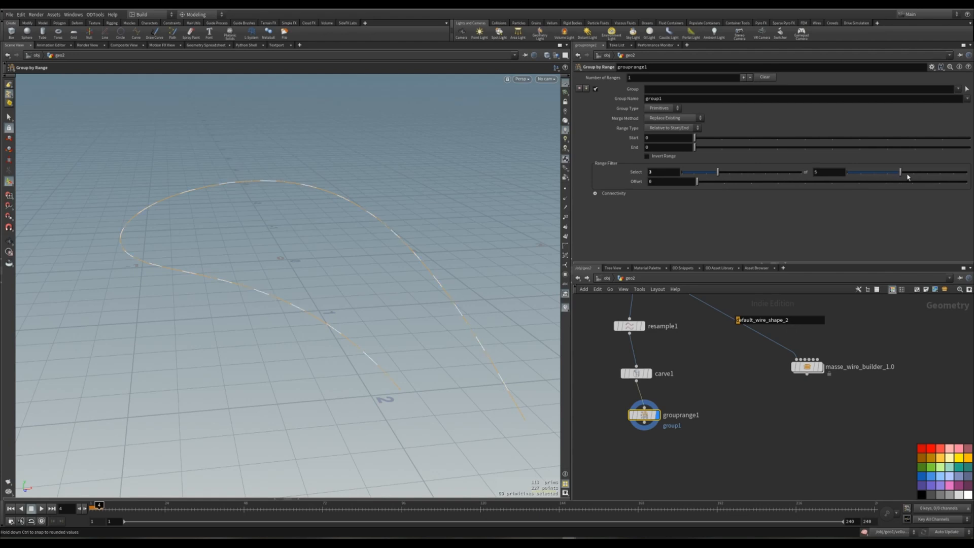
Set the Group by Range filter to select 3 of every 5 pieces.
{"action": "left_click_drag", "start_coordinate": [718, 172], "coordinate": [706, 172]}
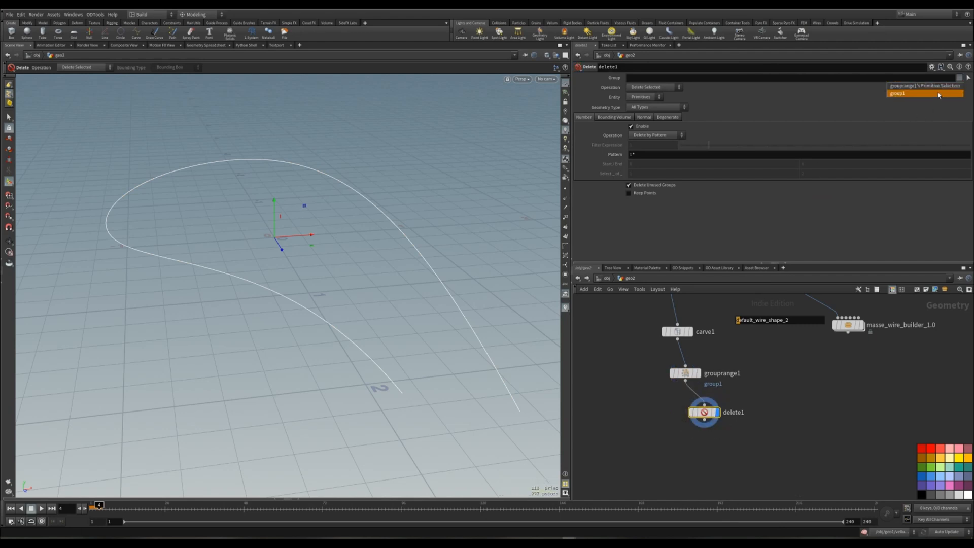
Delete the non-selected group1 pieces and change the range filter to 5 of 7.
{"action": "left_click", "coordinate": [897, 94]}
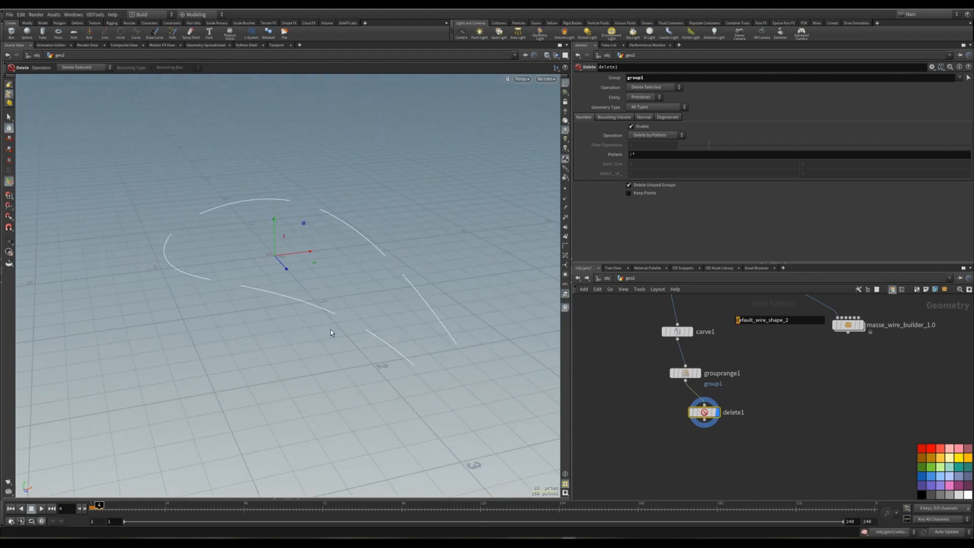
{"action": "left_click", "coordinate": [697, 373]}
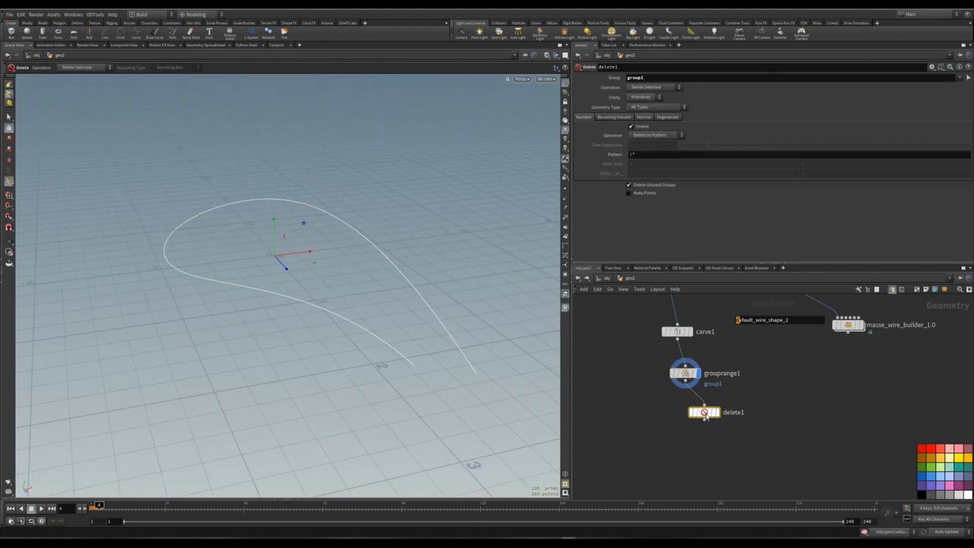
{"action": "left_click", "coordinate": [704, 412]}
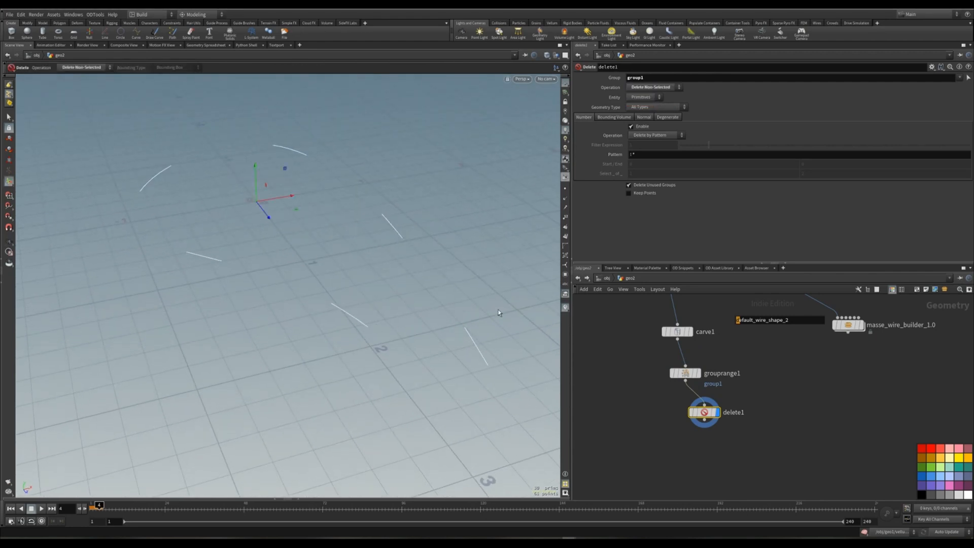
{"action": "left_click", "coordinate": [687, 373]}
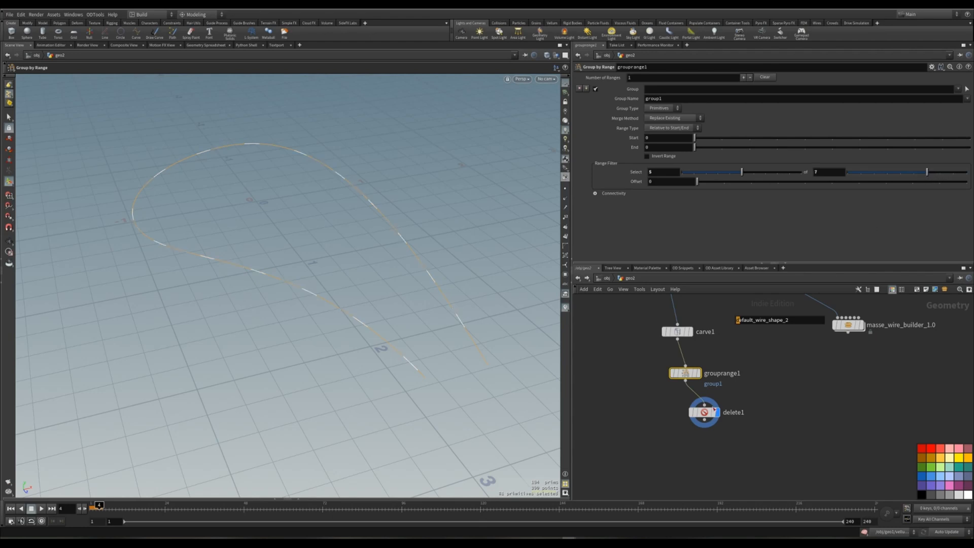
{"action": "left_click", "coordinate": [704, 412]}
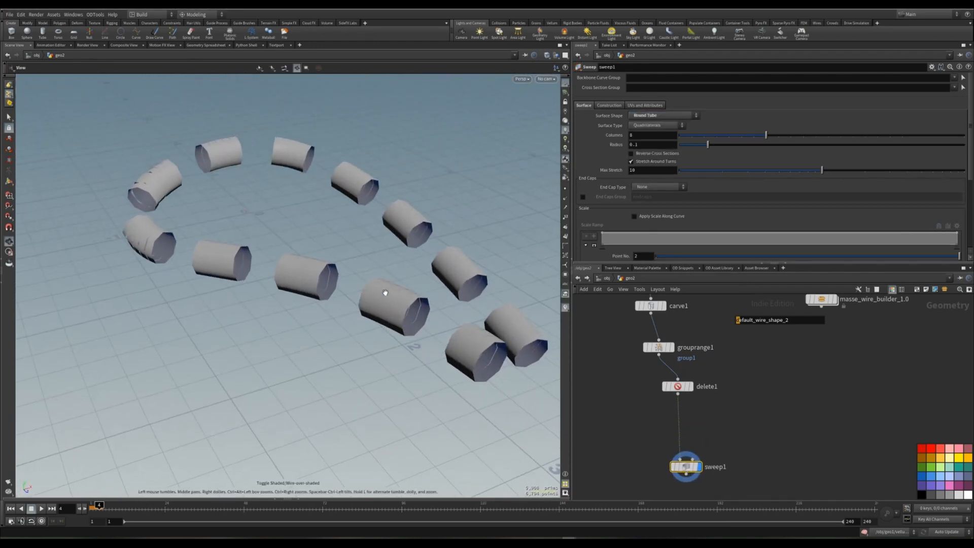
Sweep the pieces into round tubes and insert a PolyPath node before the sweep.
{"action": "key", "text": "tab"}
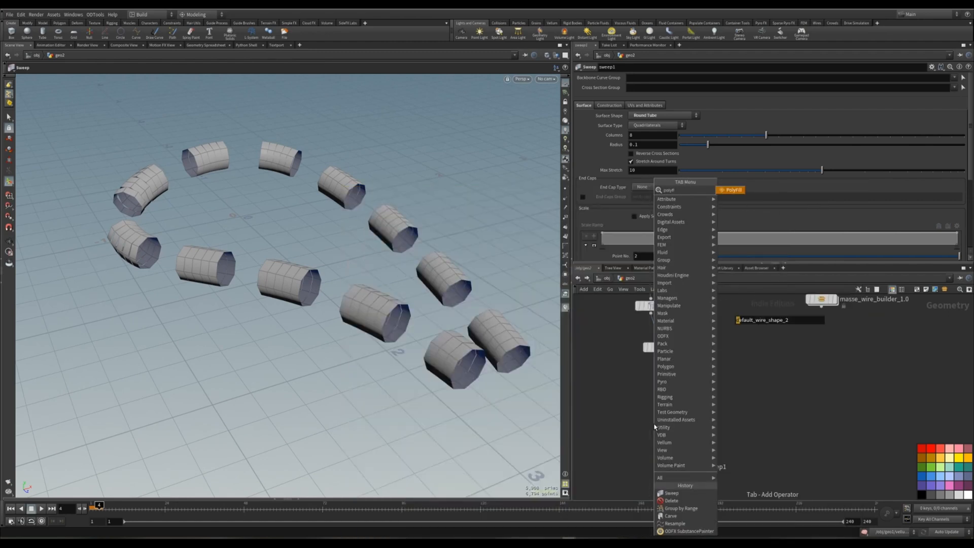
{"action": "type", "text": "poly"}
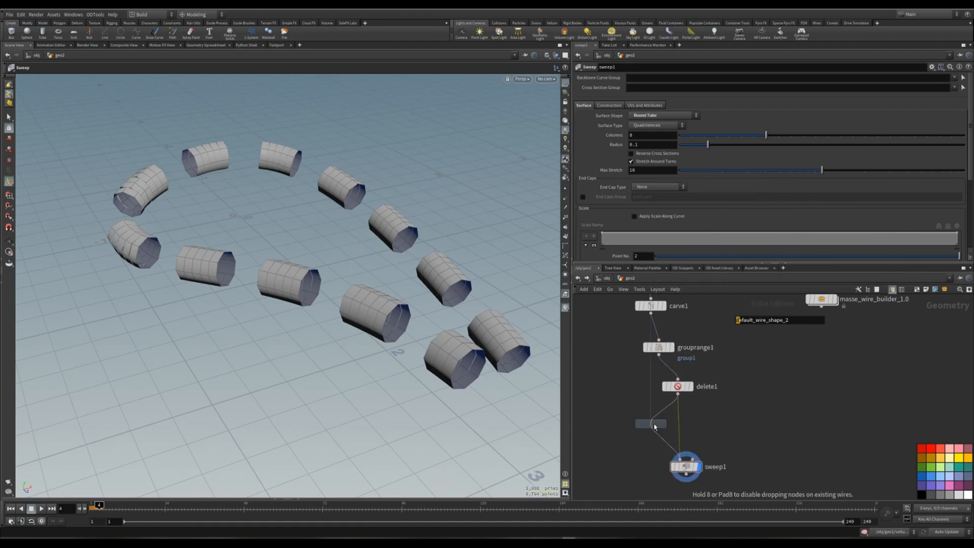
{"action": "left_click", "coordinate": [651, 424]}
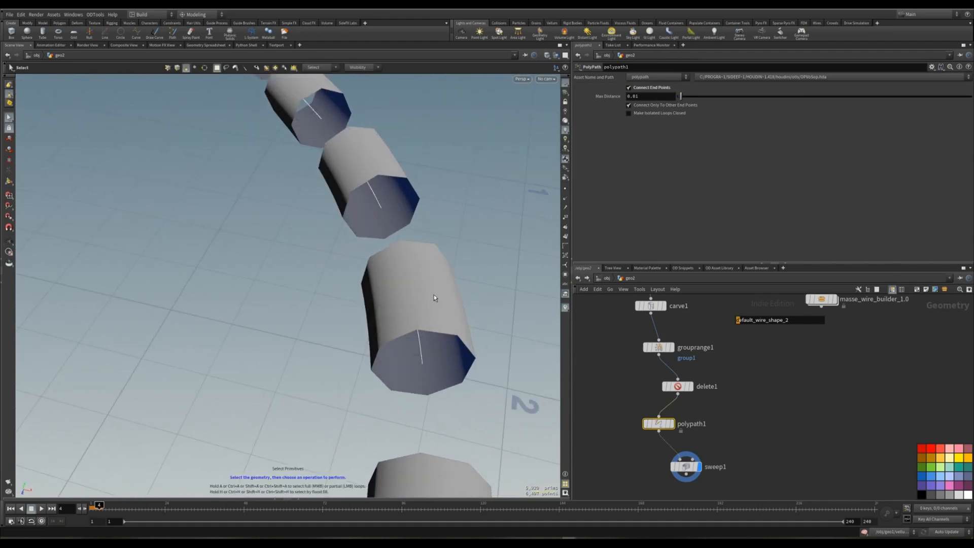
Raise the Sweep node's Columns from 8 to 18.
{"action": "left_click", "coordinate": [685, 466]}
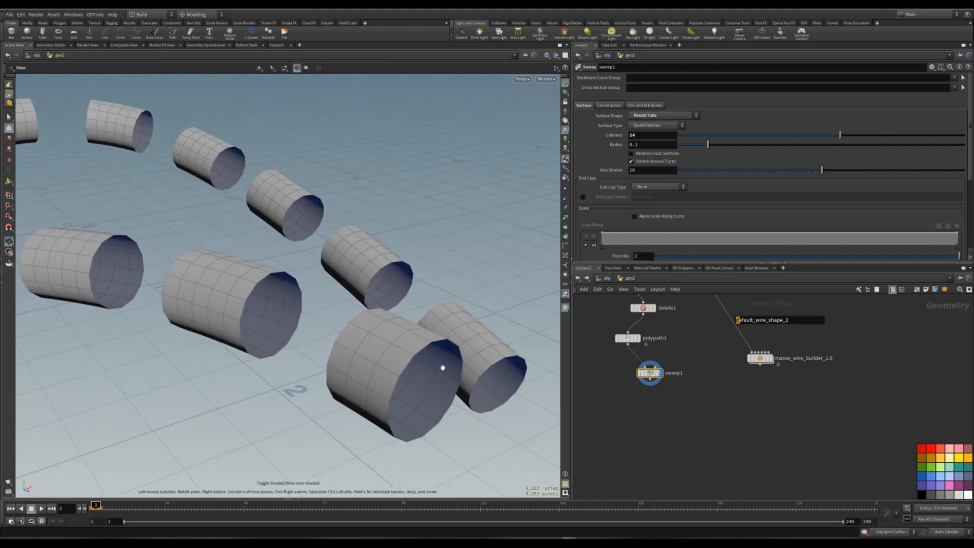
{"action": "left_click_drag", "start_coordinate": [838, 135], "coordinate": [890, 135]}
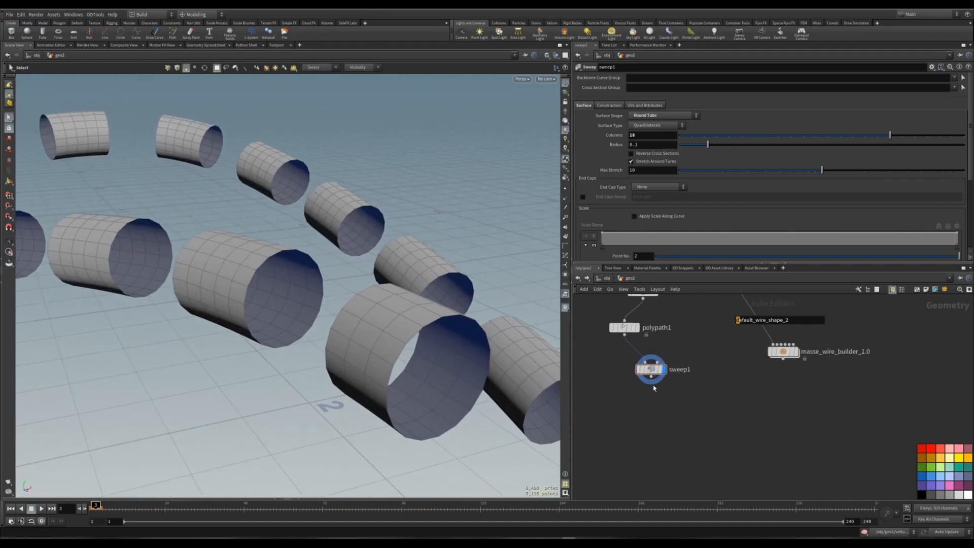
{"action": "key", "text": "tab"}
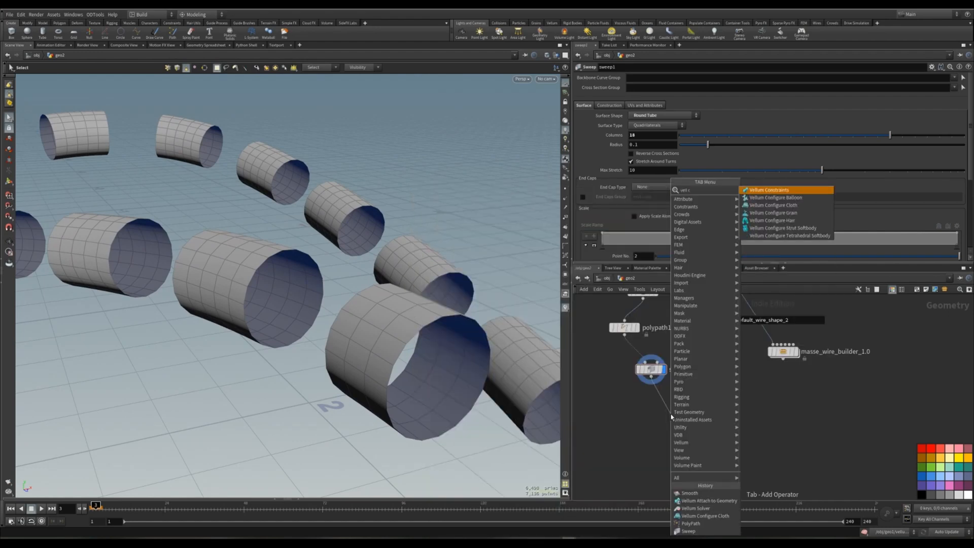
Append a Vellum Configure Cloth node (vellumcloth1) after sweep1 and display its output.
{"action": "left_click", "coordinate": [769, 190]}
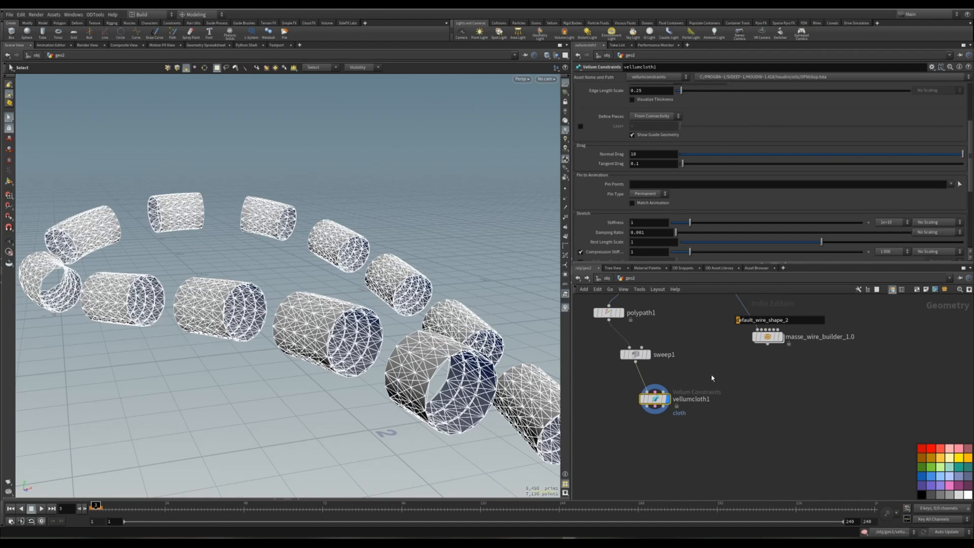
{"action": "left_click", "coordinate": [770, 336]}
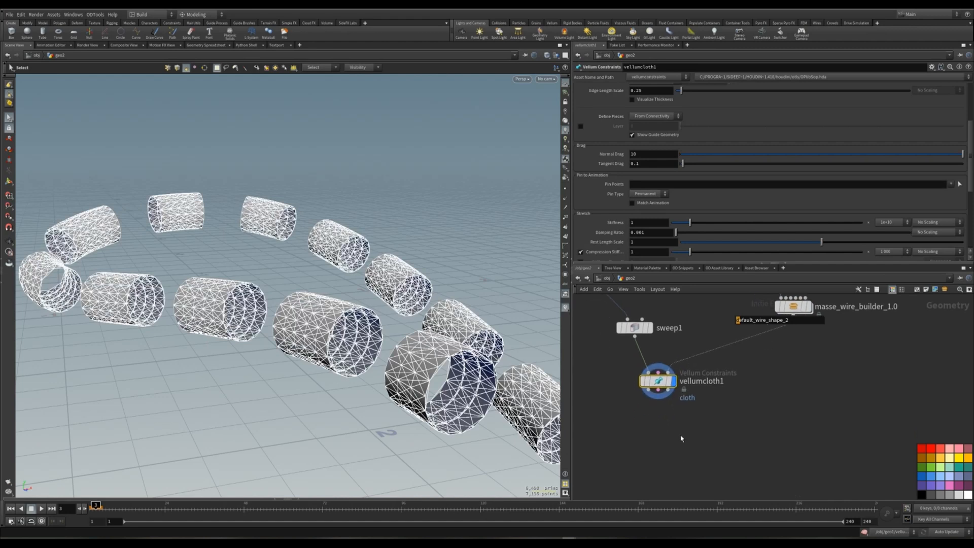
{"action": "key", "text": "tab"}
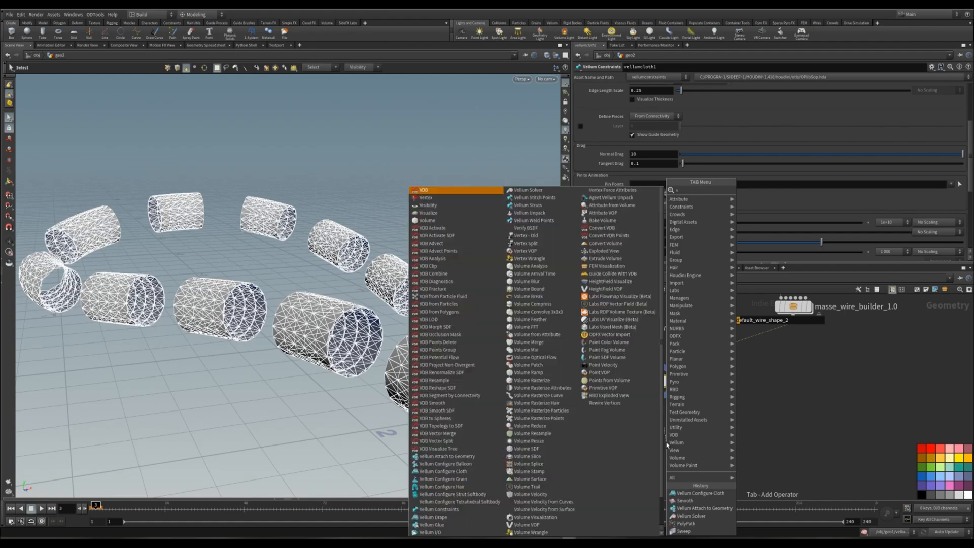
{"action": "left_click", "coordinate": [677, 443]}
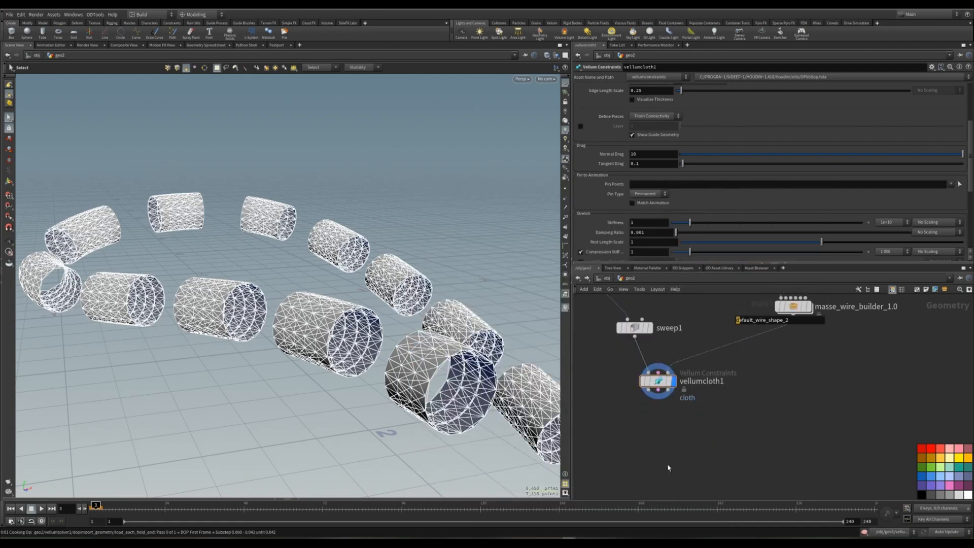
Add a Vellum Solver after vellumcloth1 with a Vellum Attach to Geometry node between.
{"action": "left_click", "coordinate": [664, 441]}
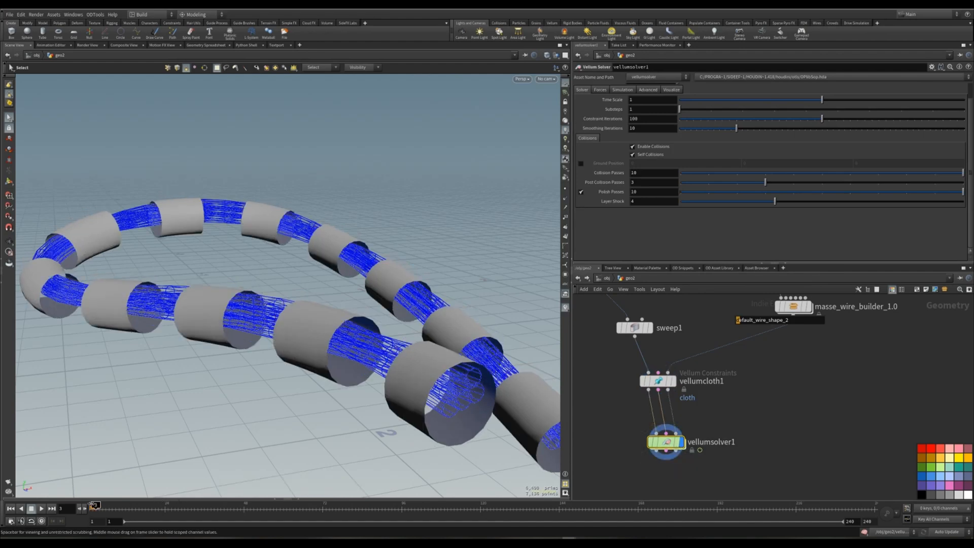
{"action": "left_click", "coordinate": [41, 509]}
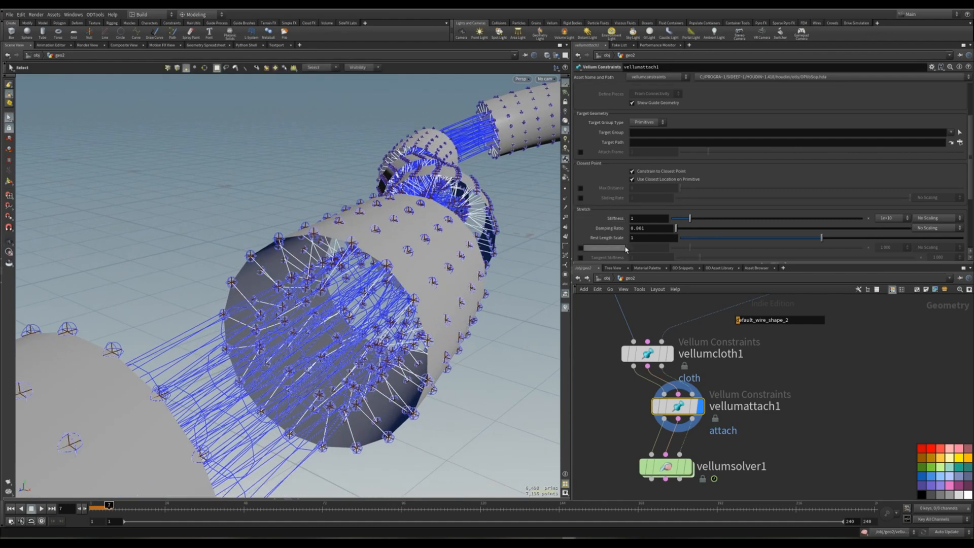
Set vellumattach1 Rest Length Scale to 0, display vellumsolver1 and scrub to frame 5.
{"action": "left_click_drag", "start_coordinate": [821, 238], "coordinate": [677, 238]}
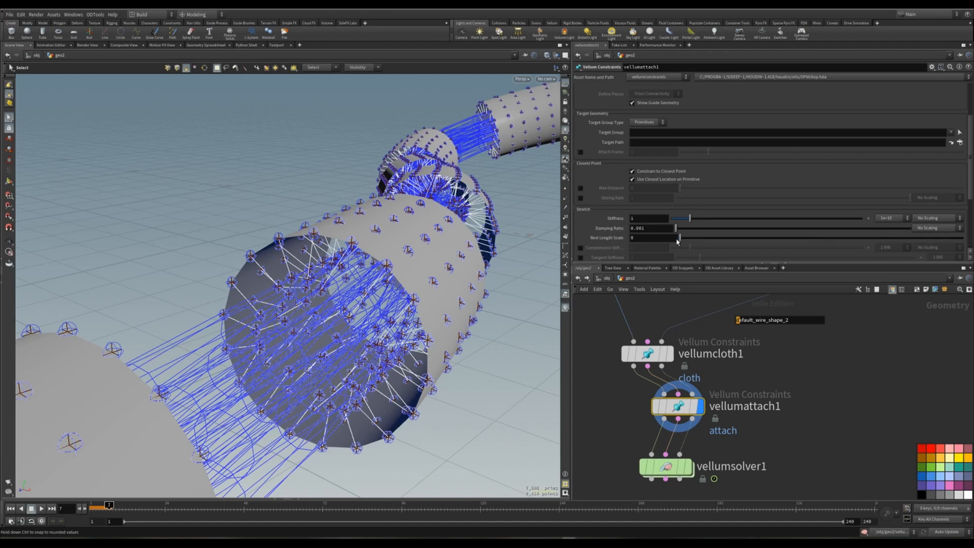
{"action": "left_click", "coordinate": [650, 237]}
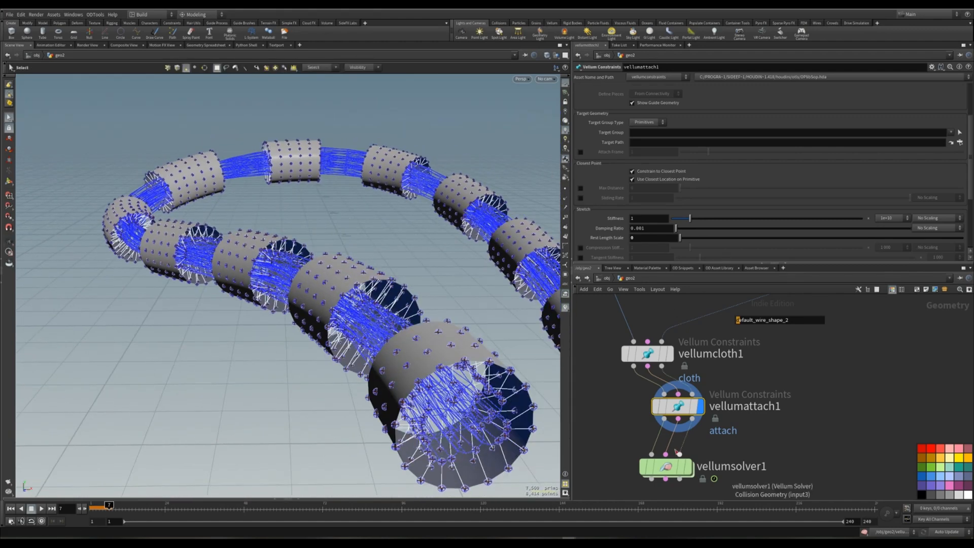
{"action": "left_click", "coordinate": [665, 467]}
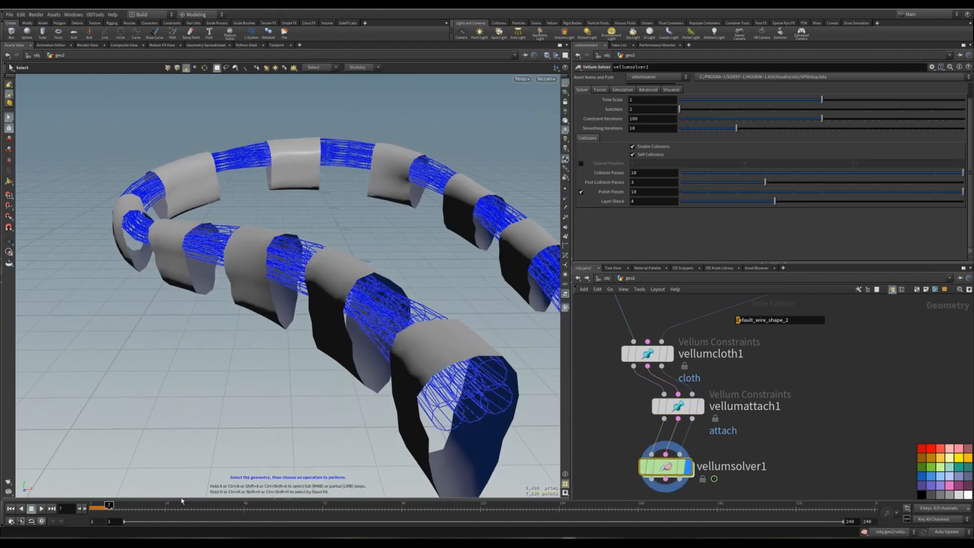
{"action": "left_click_drag", "start_coordinate": [110, 505], "coordinate": [102, 505]}
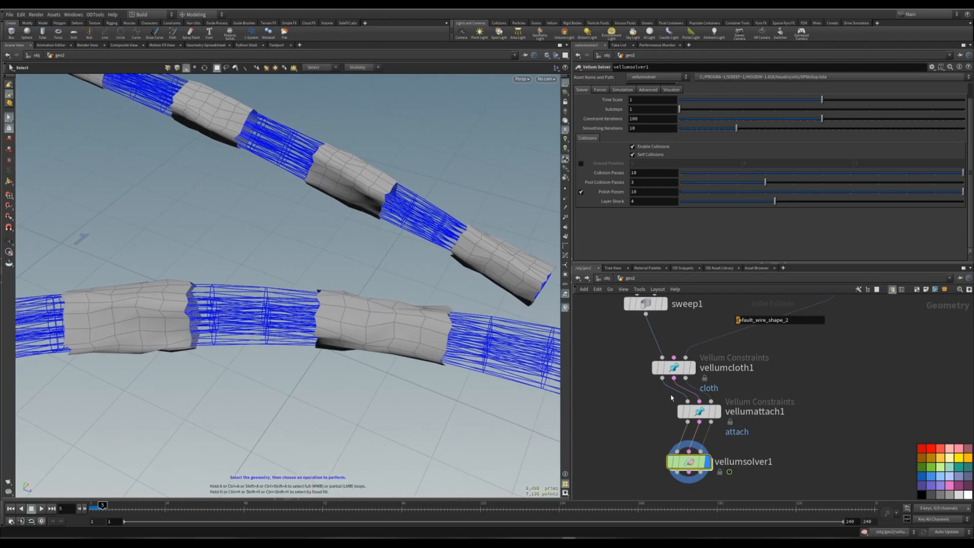
Add a Smooth node after vellumsolver1 with Constrained Boundary set to None.
{"action": "key", "text": "tab"}
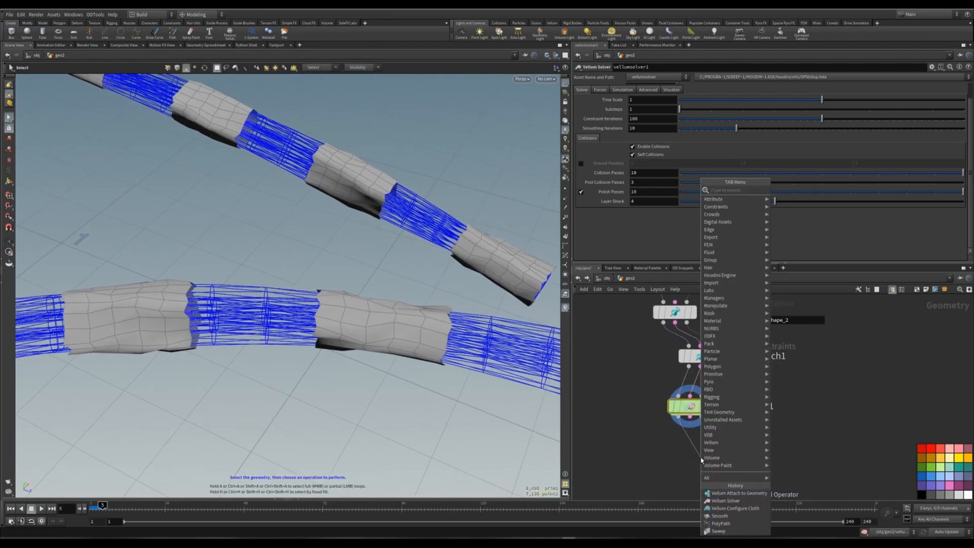
{"action": "left_click", "coordinate": [718, 517]}
{"action": "type", "text": "smooth"}
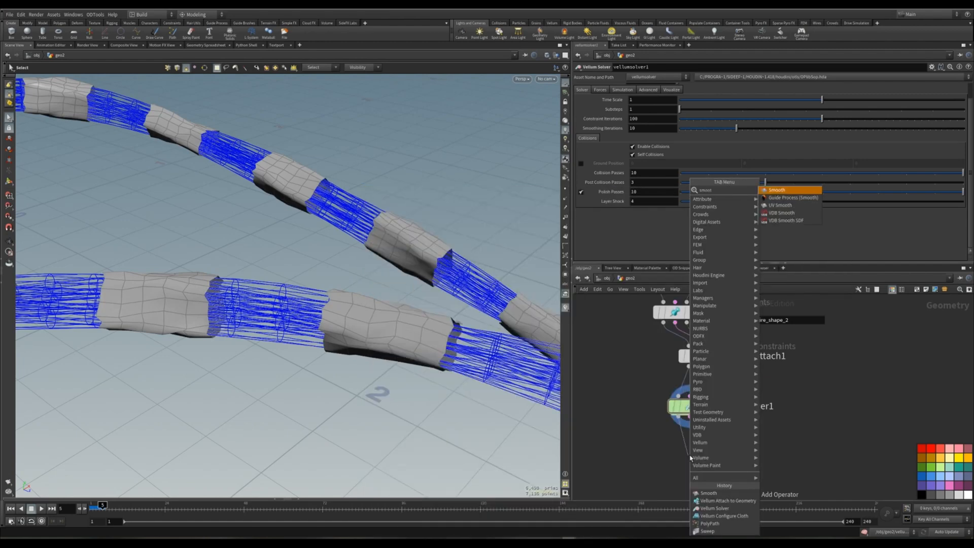
{"action": "left_click", "coordinate": [776, 189]}
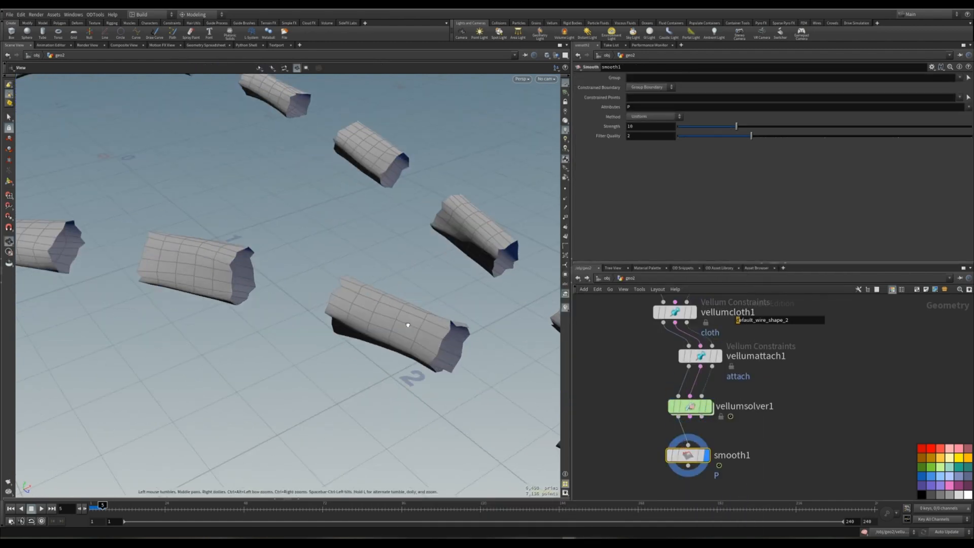
{"action": "left_click", "coordinate": [648, 87]}
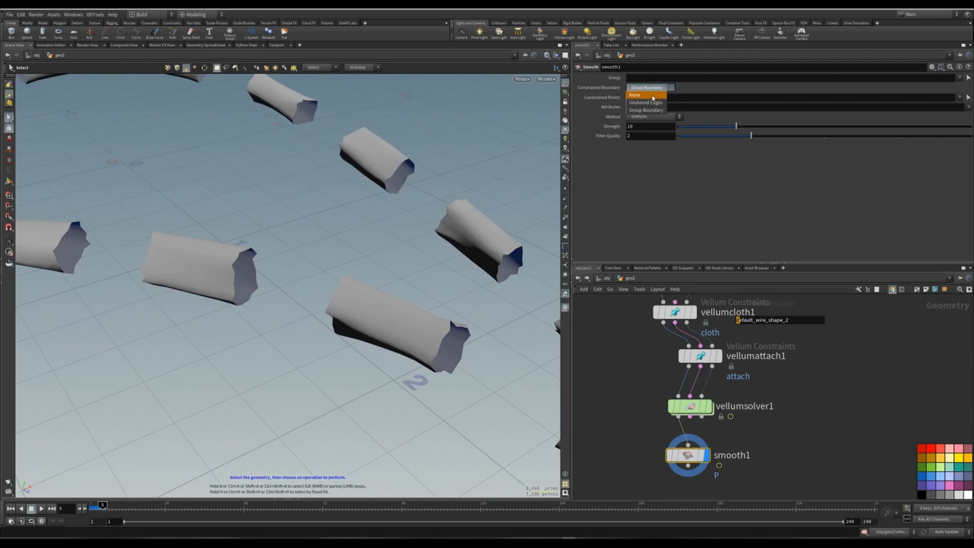
{"action": "left_click", "coordinate": [635, 95]}
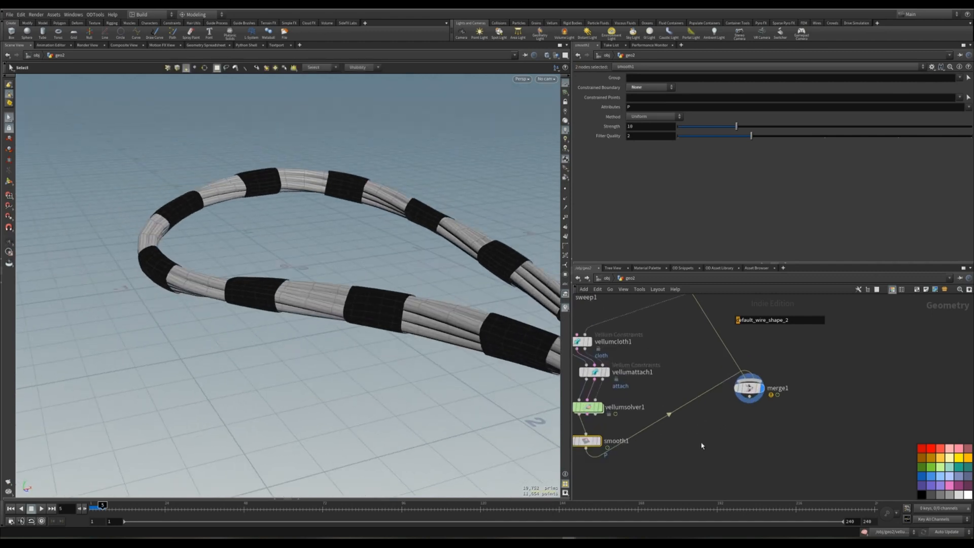
Insert a Normal node between smooth1 and merge1, then orbit and zoom to inspect the sleeves.
{"action": "key", "text": "tab"}
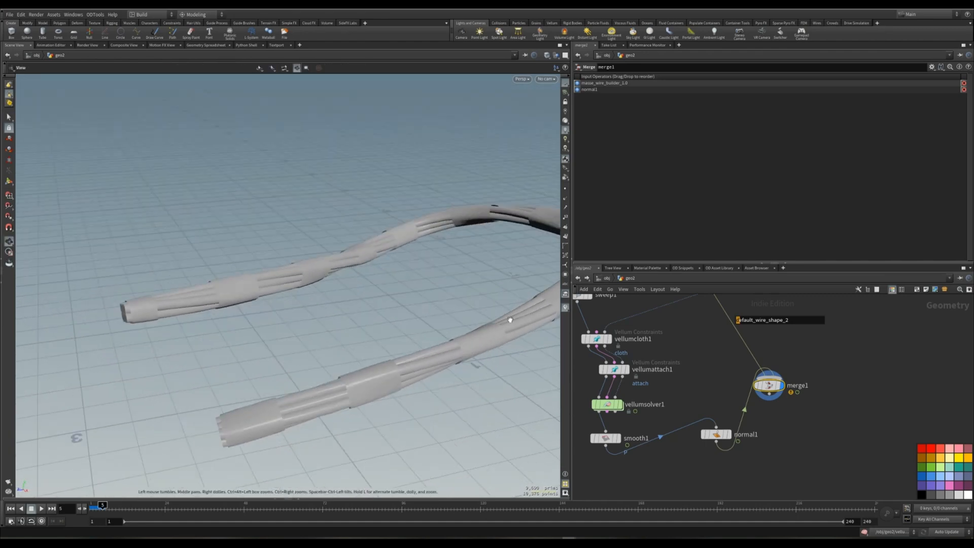
{"action": "left_click_drag", "start_coordinate": [510, 321], "coordinate": [290, 346]}
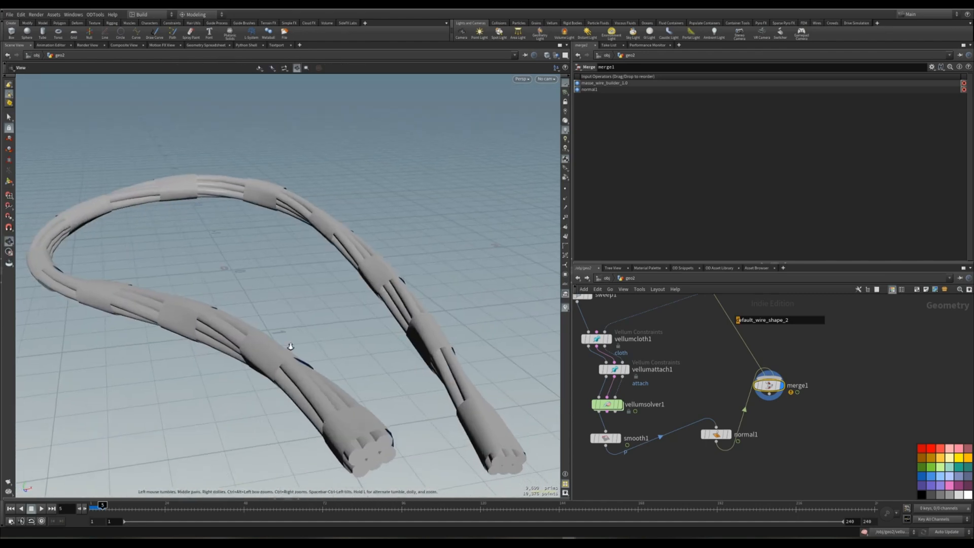
{"action": "left_click_drag", "start_coordinate": [289, 346], "coordinate": [357, 354]}
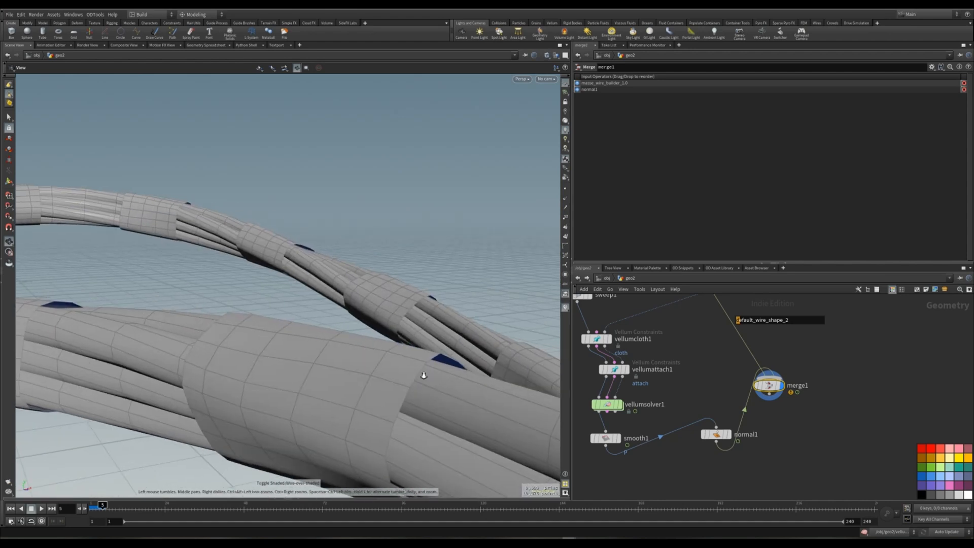
{"action": "left_click_drag", "start_coordinate": [422, 374], "coordinate": [340, 371]}
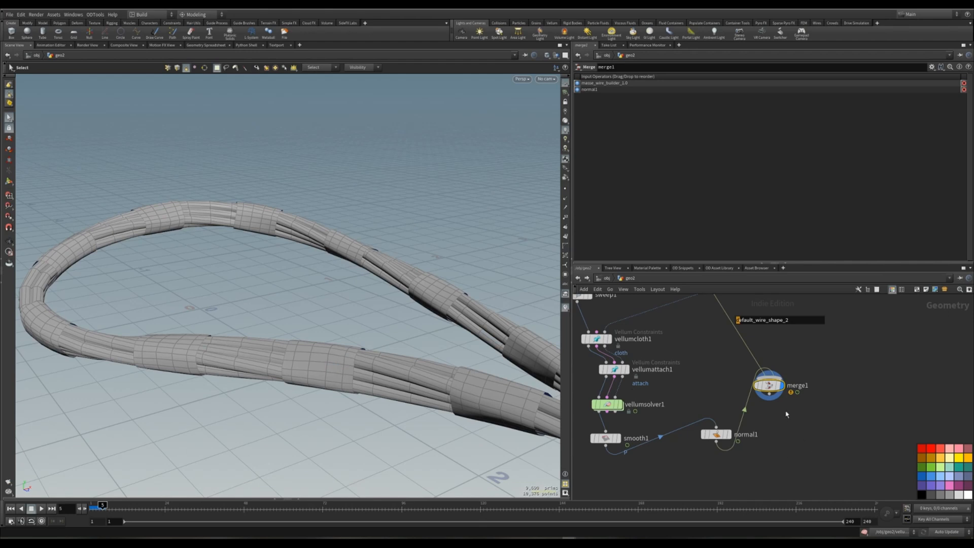
{"action": "key", "text": "tab"}
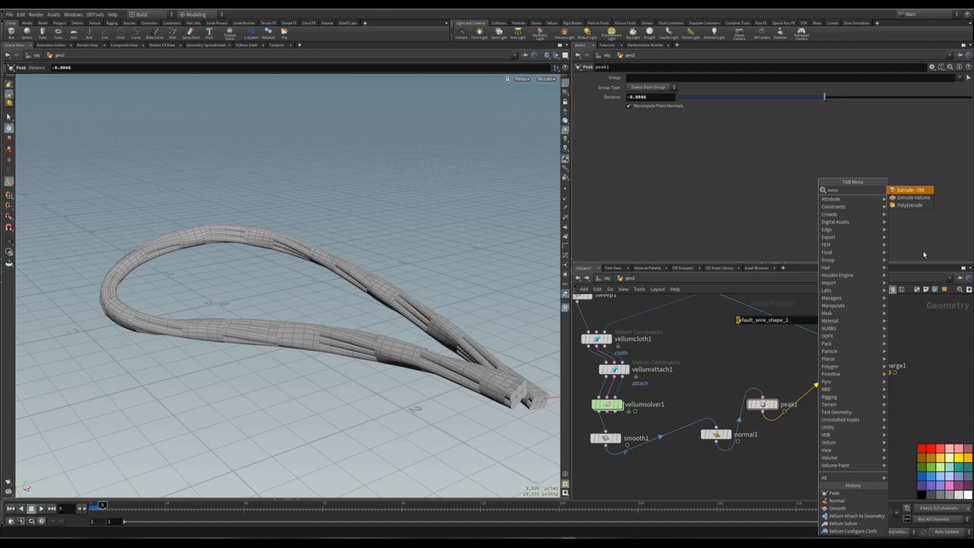
Thicken the peaked sleeves with a PolyExtrude (distance 0.007) feeding merge1 with the wires.
{"action": "left_click", "coordinate": [910, 205]}
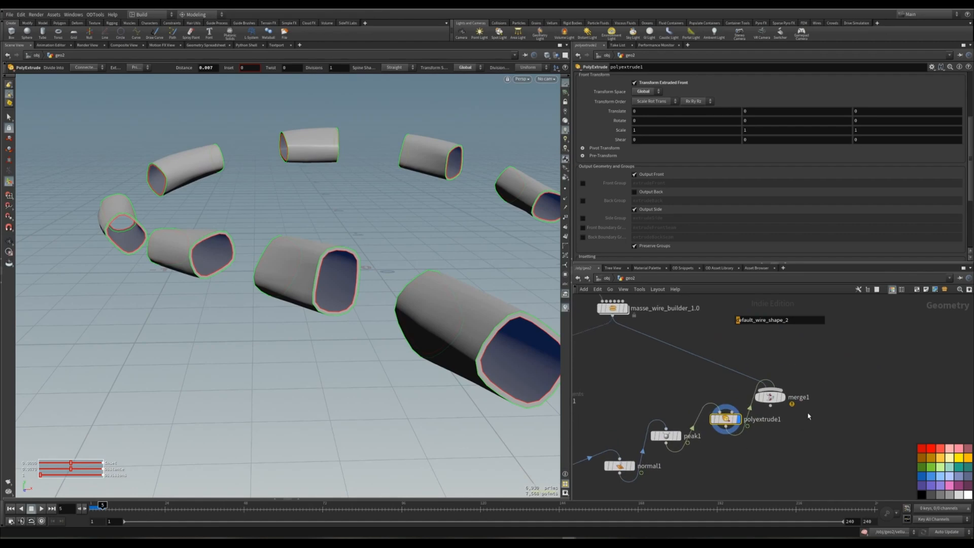
{"action": "left_click", "coordinate": [770, 396]}
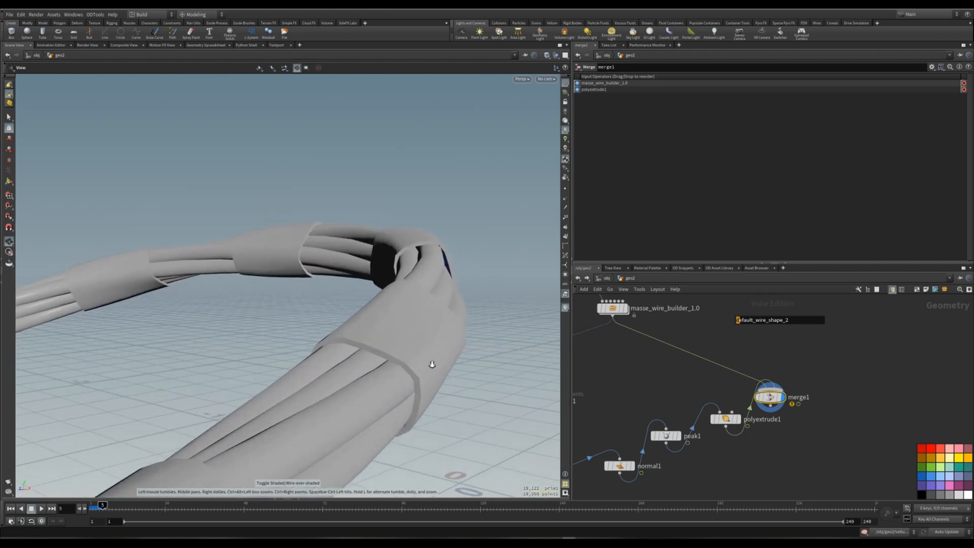
{"action": "left_click", "coordinate": [726, 419]}
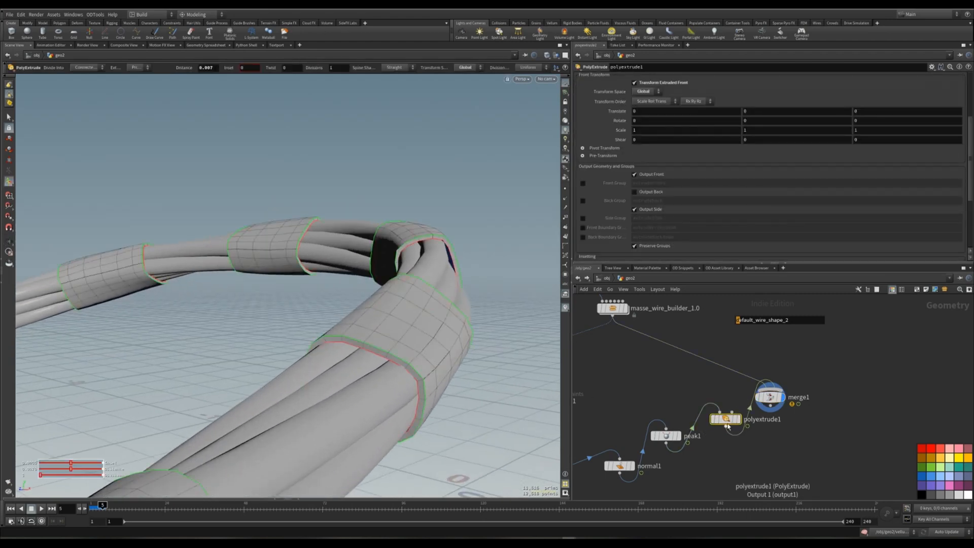